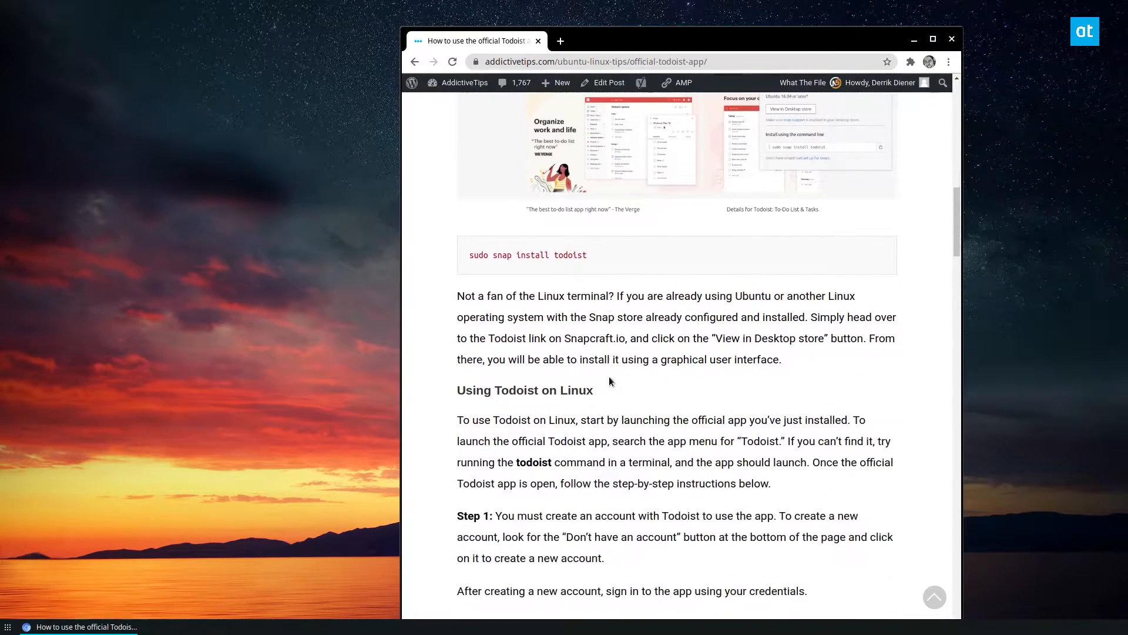
- Scroll back up through the Todoist-on-Linux installation article in Chrome
scroll("up", 3)
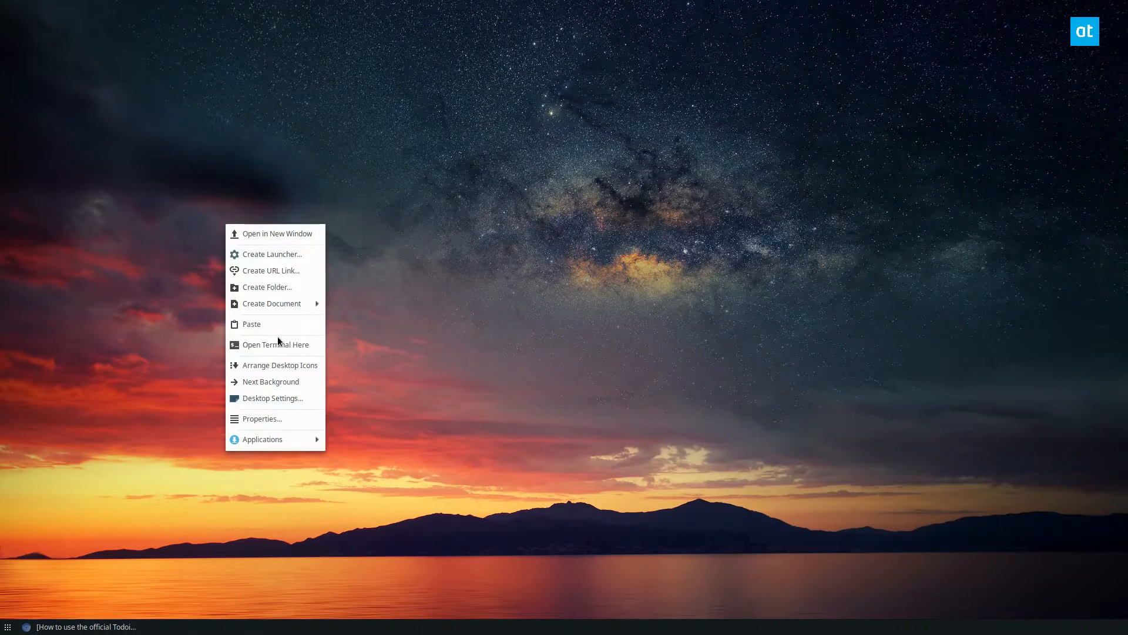
- Open a terminal in Desktop, run 'snap search todoist', then start 'sudo snap install todoist'
left_click(275, 343)
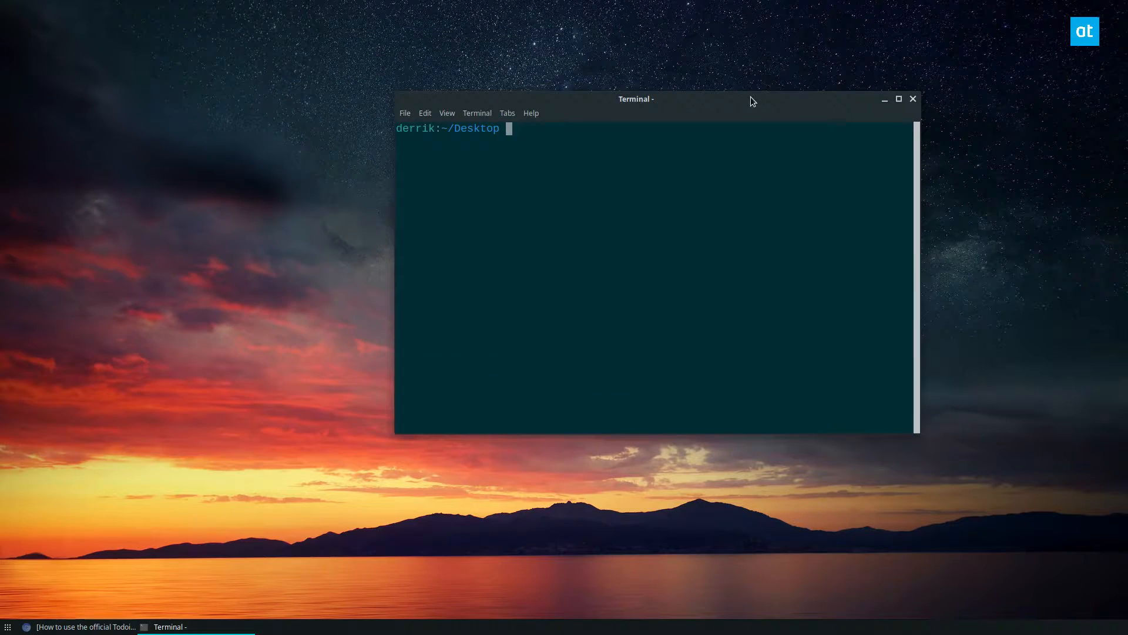
type("snap s")
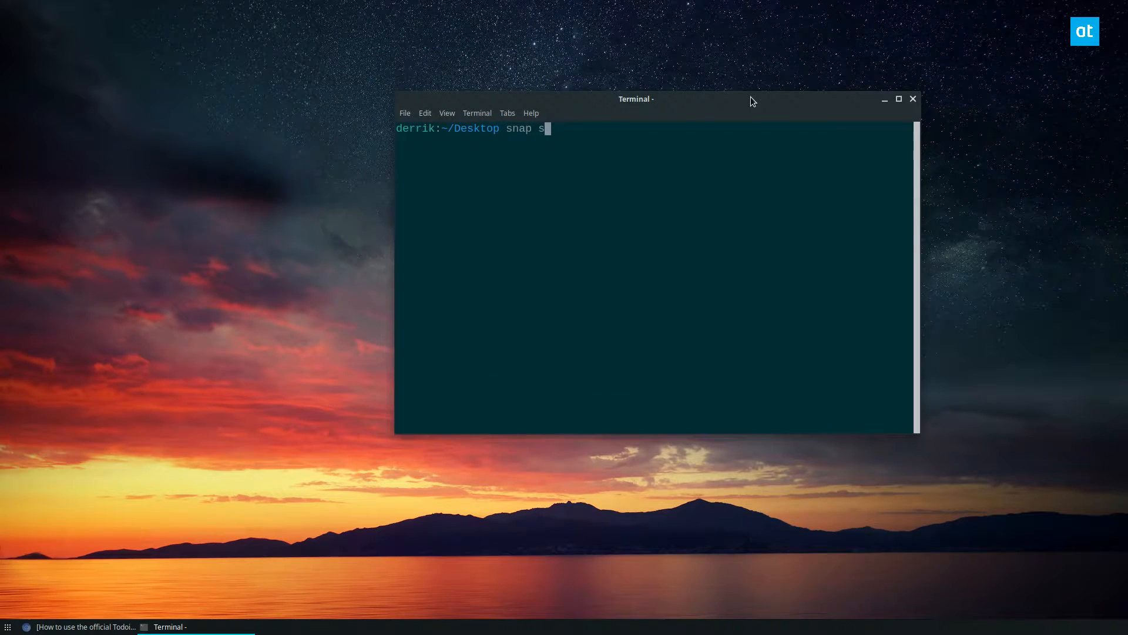
type("earch todoist")
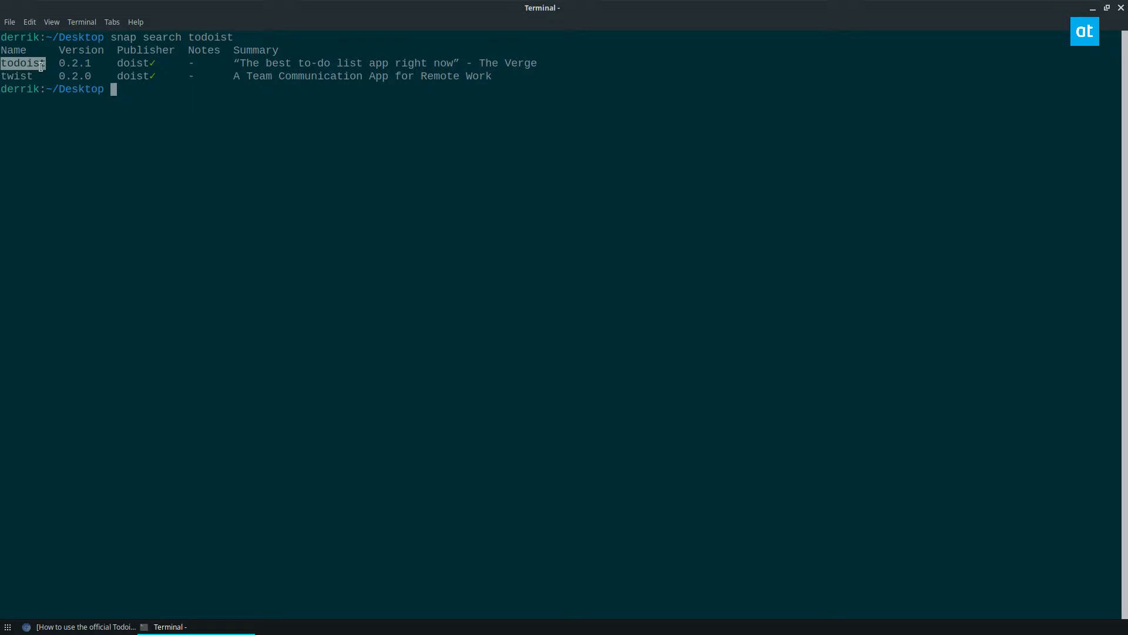
type("sudo snap install")
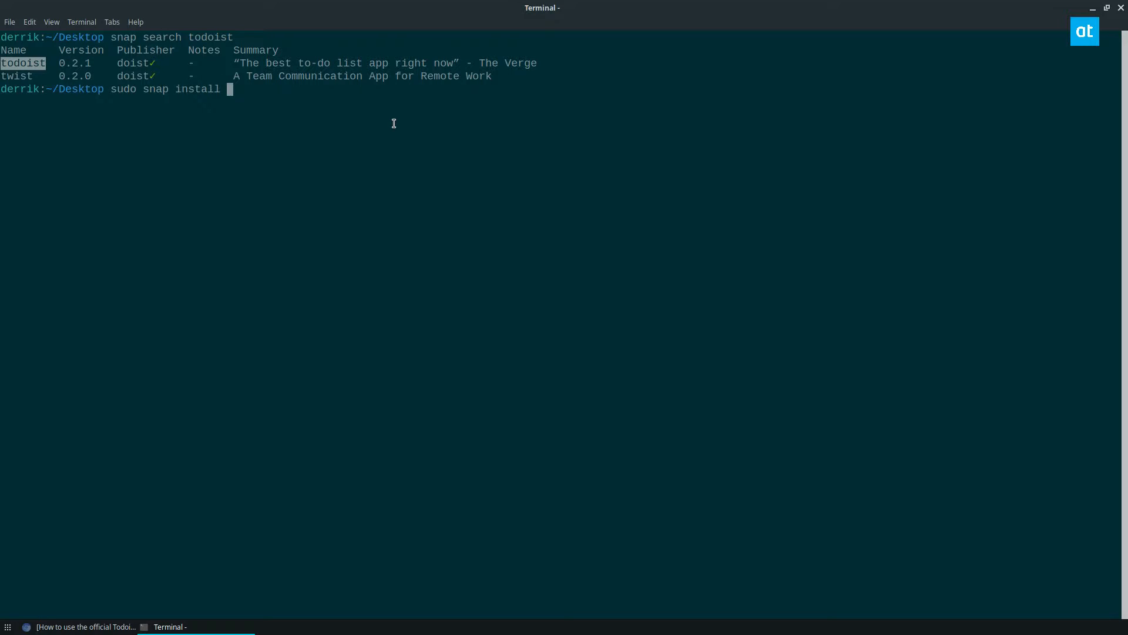
type("todoist")
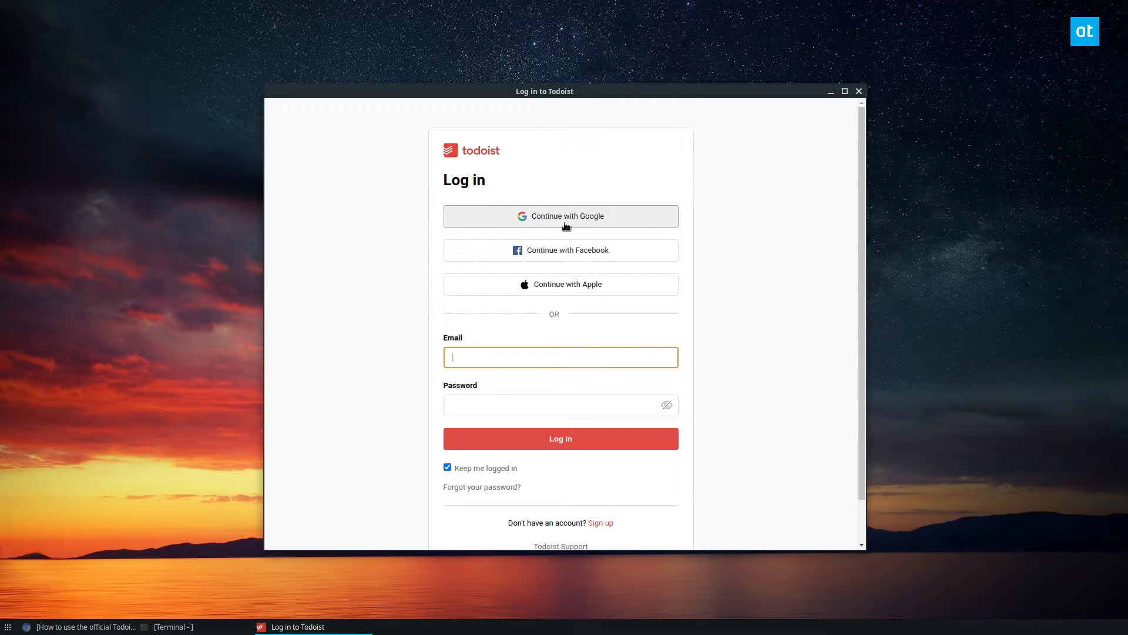
mouse_move(763, 278)
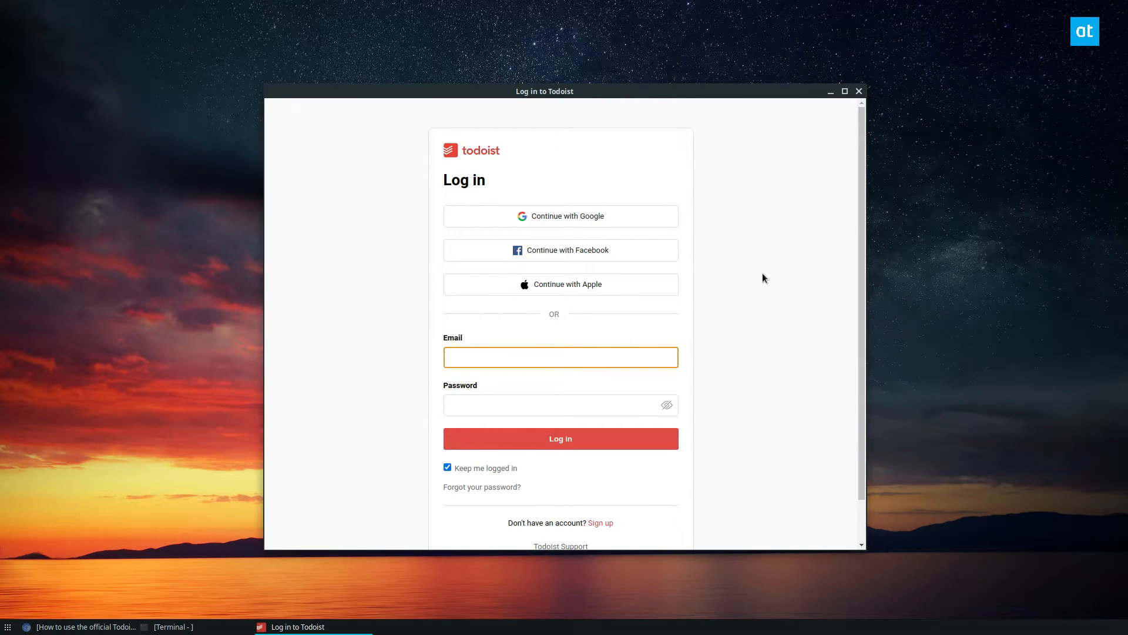
- Enter the account email and password and log in to Todoist
scroll("down", 3)
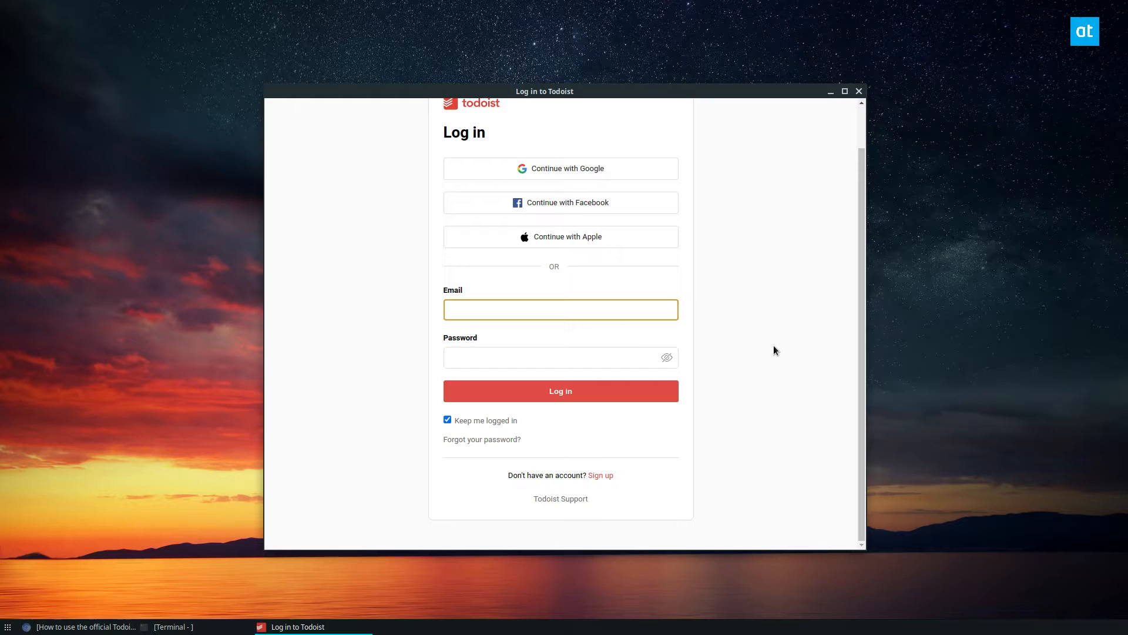
left_click(560, 310)
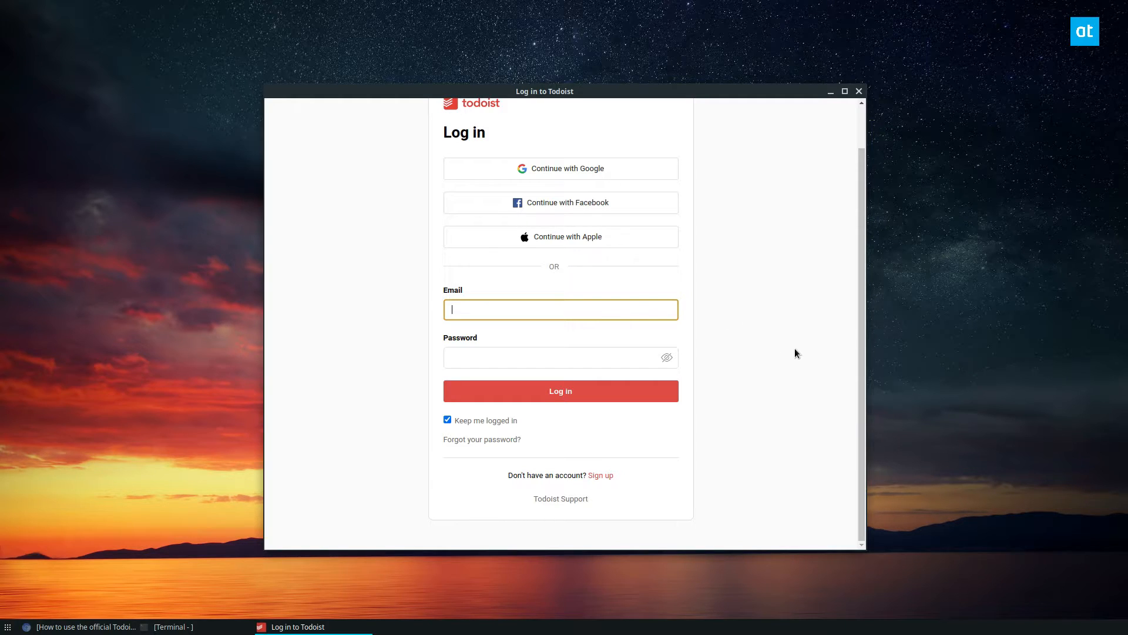
mouse_move(790, 304)
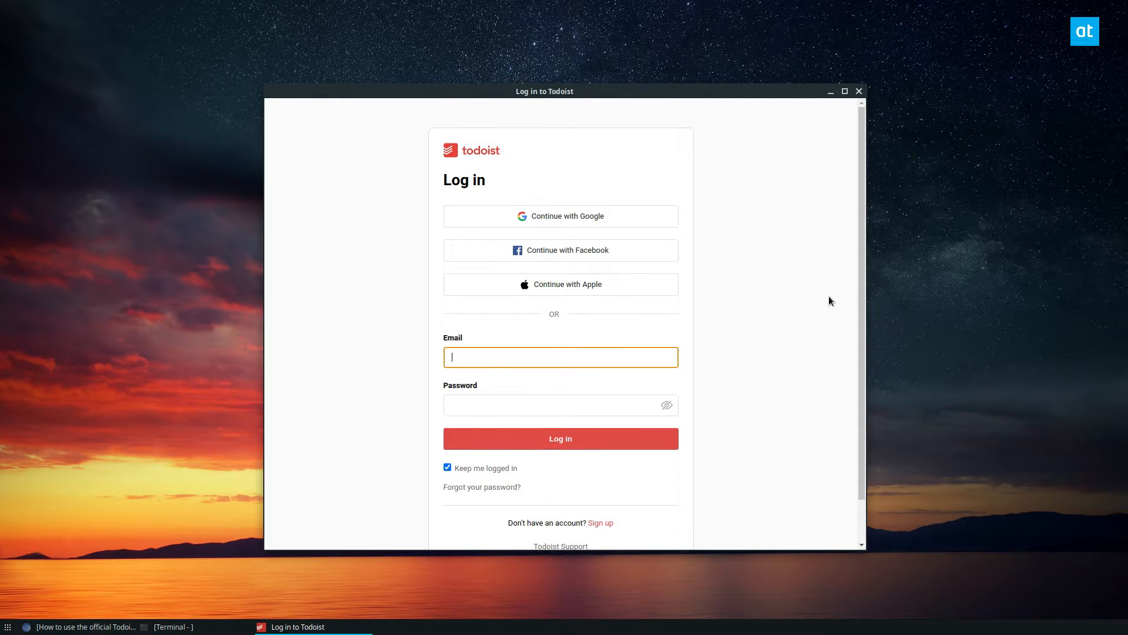
mouse_move(775, 282)
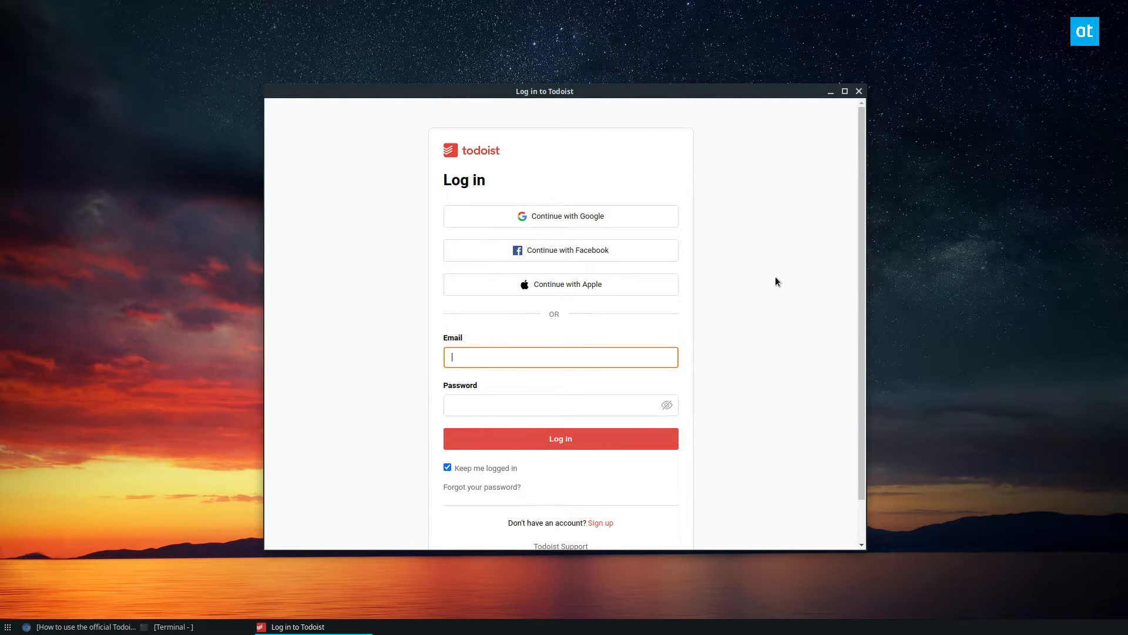
left_click(560, 438)
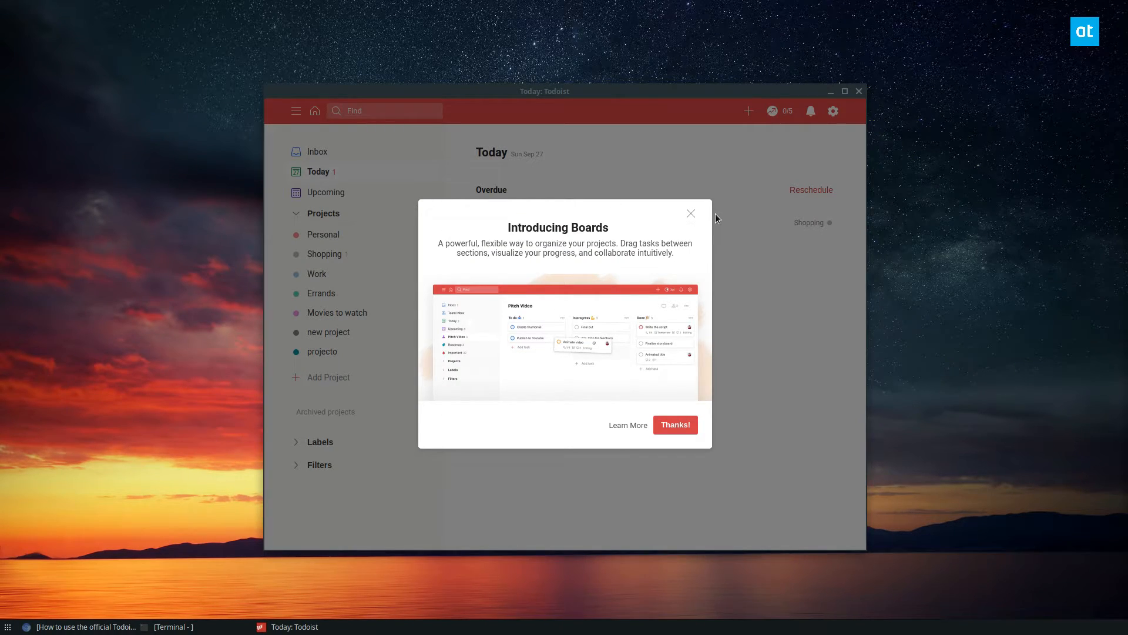
mouse_move(697, 214)
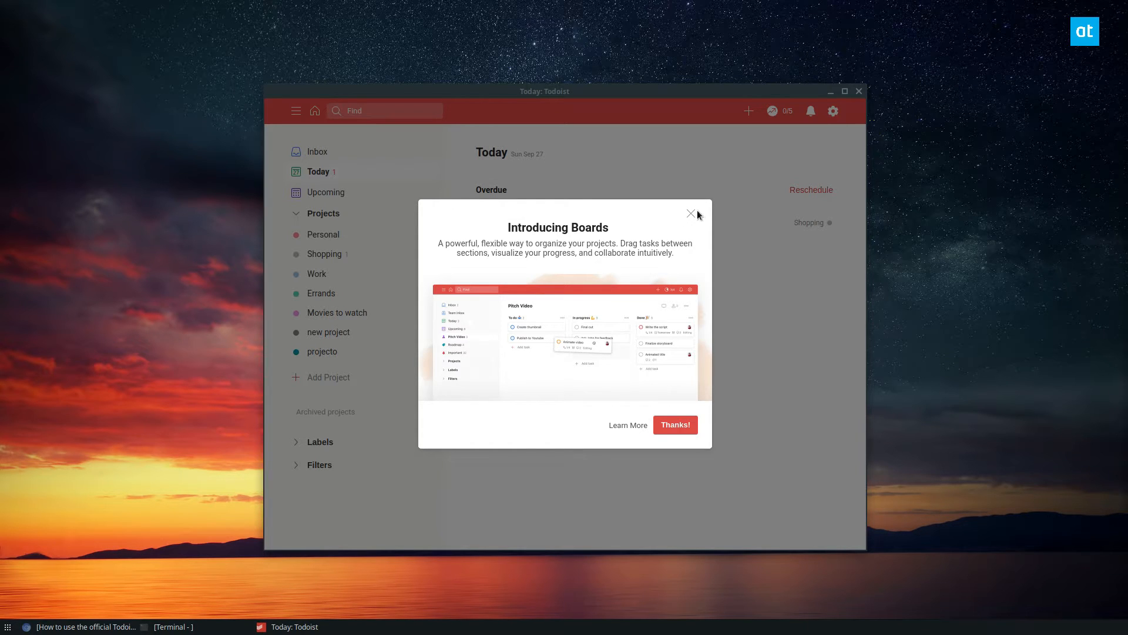
- Dismiss the Introducing Boards popup and complete the overdue 'go to the store and buy milk' task
left_click(690, 214)
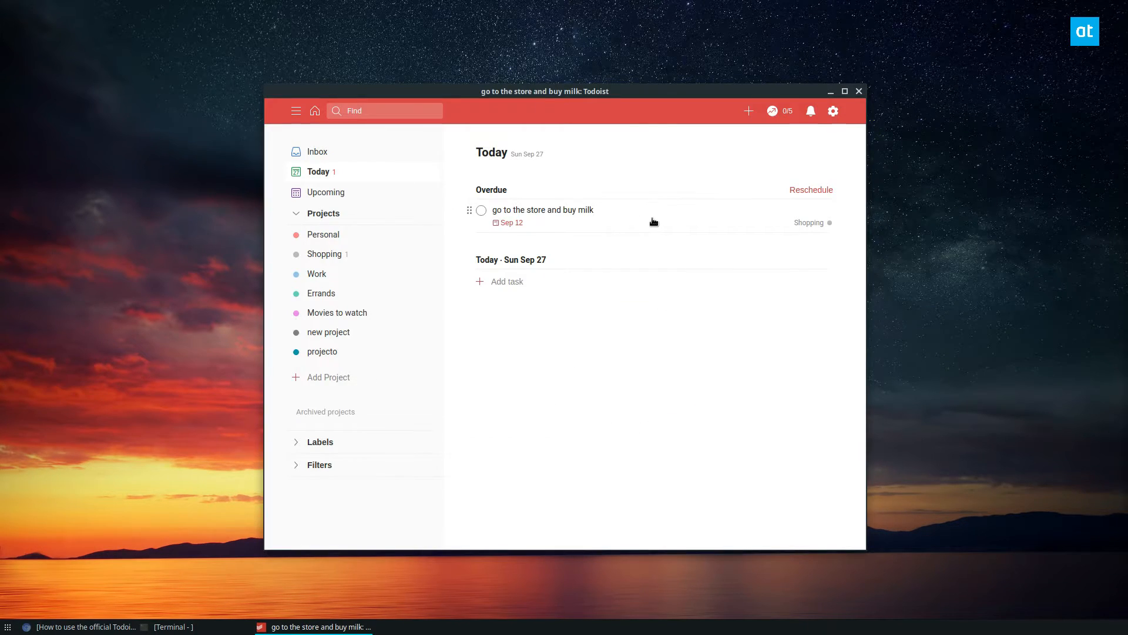
left_click(542, 209)
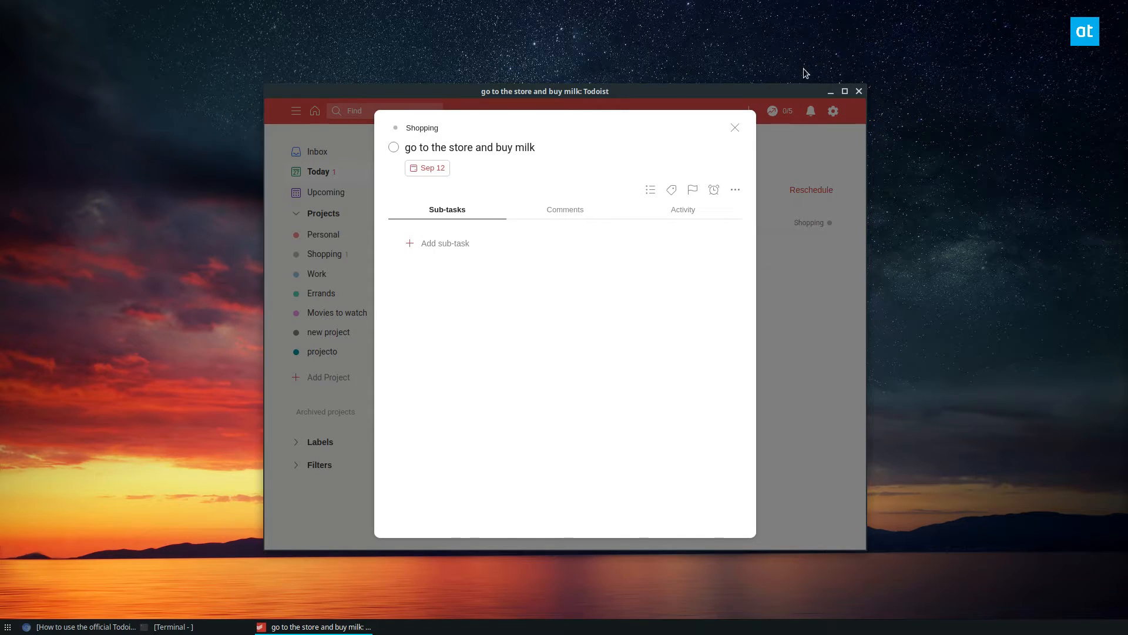
left_click(843, 91)
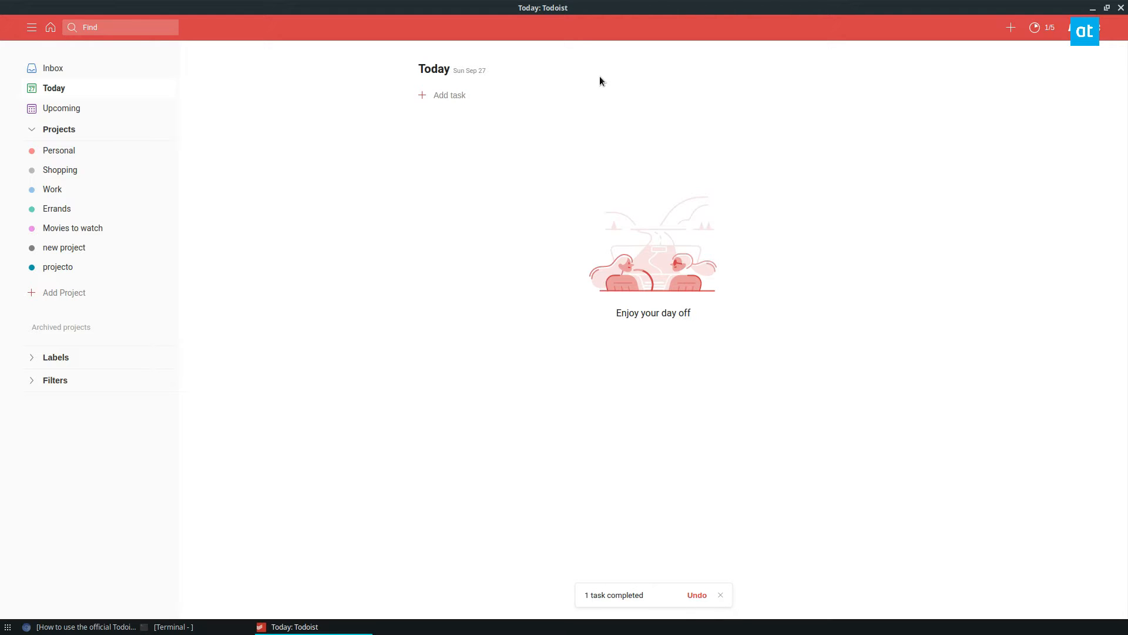
mouse_move(413, 137)
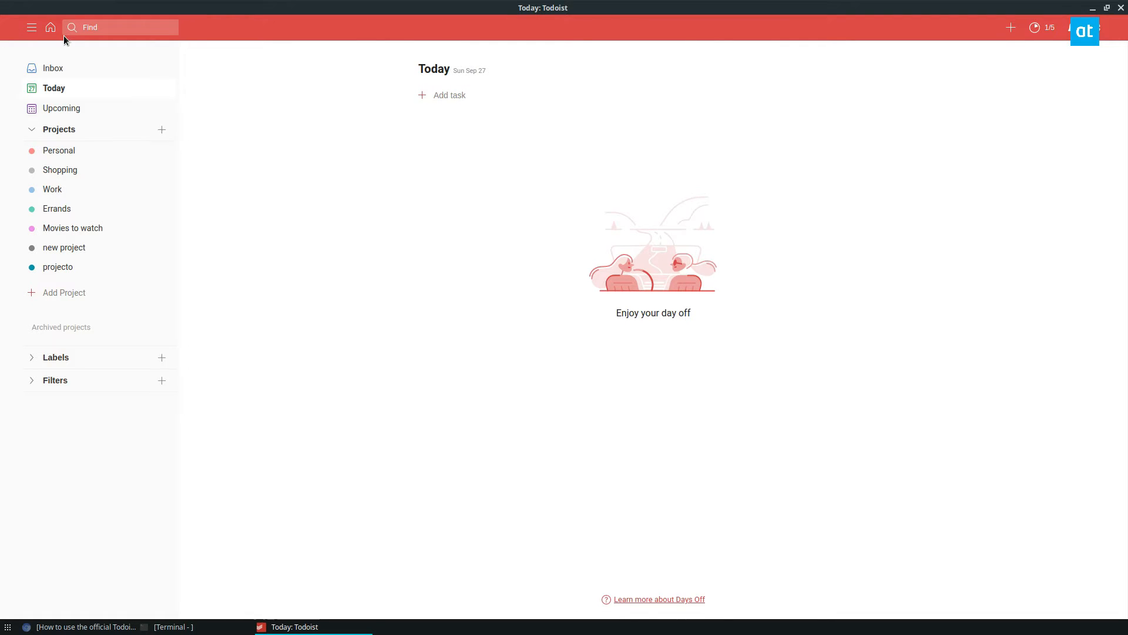
- Add the task 'Play video games on Linux.' and bring up the new-project dialog
left_click(61, 108)
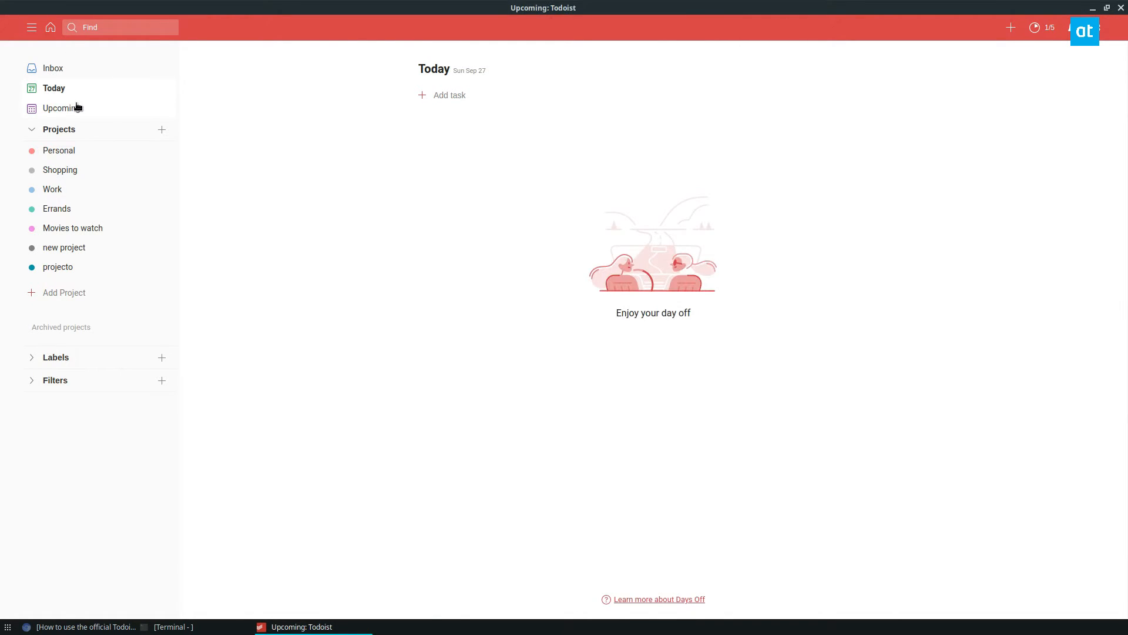
left_click(442, 95)
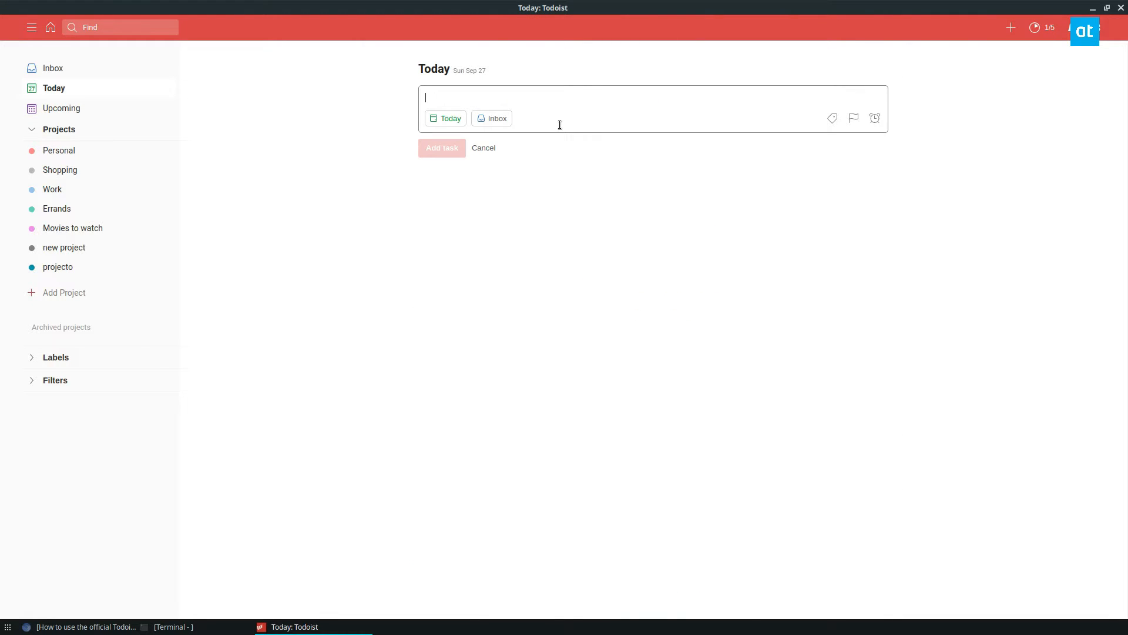
type("Play video")
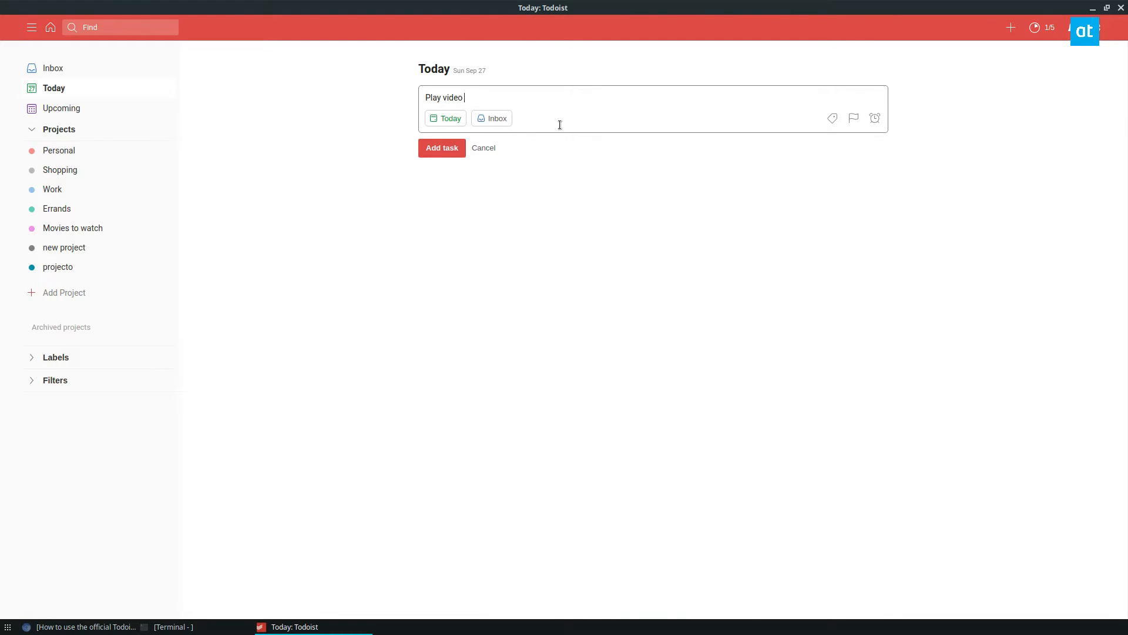
type("games on Linux.")
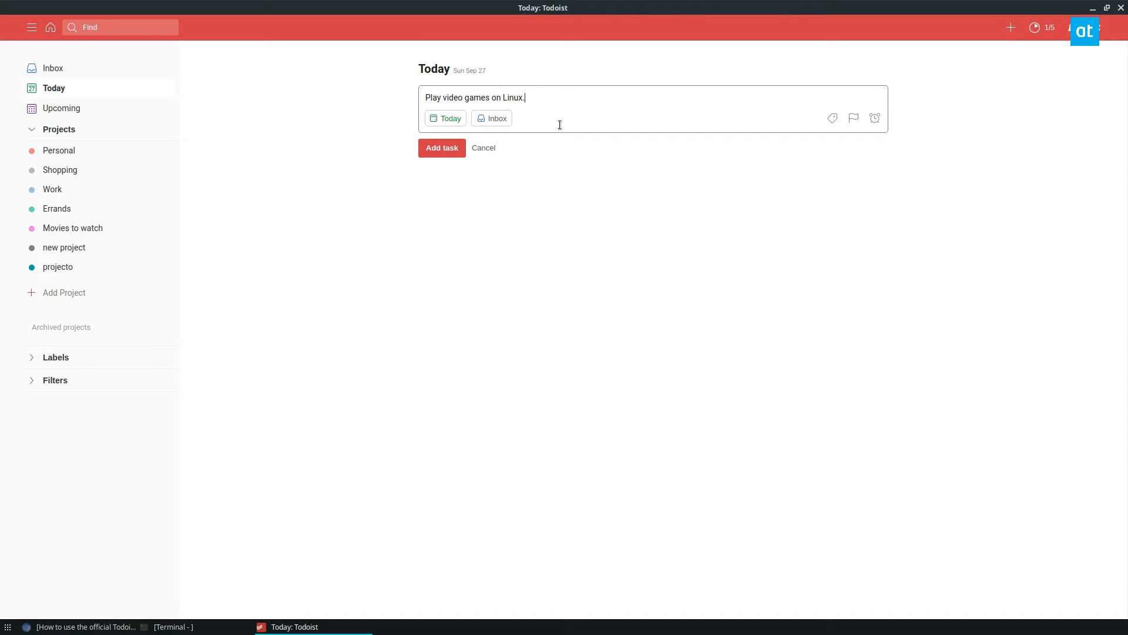
left_click(445, 118)
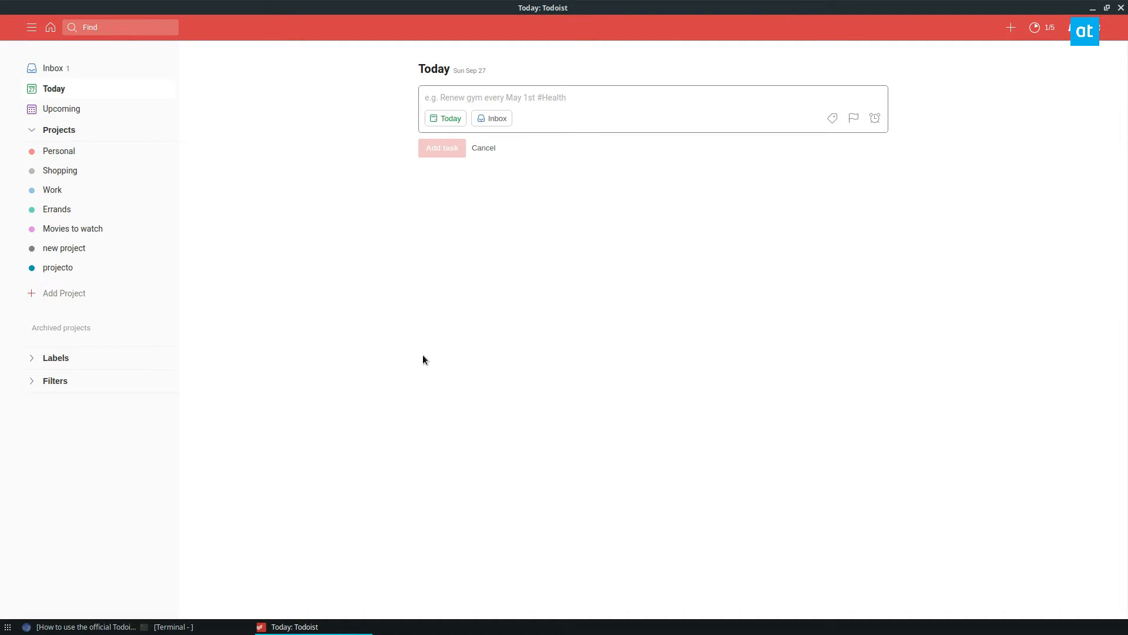
left_click(61, 109)
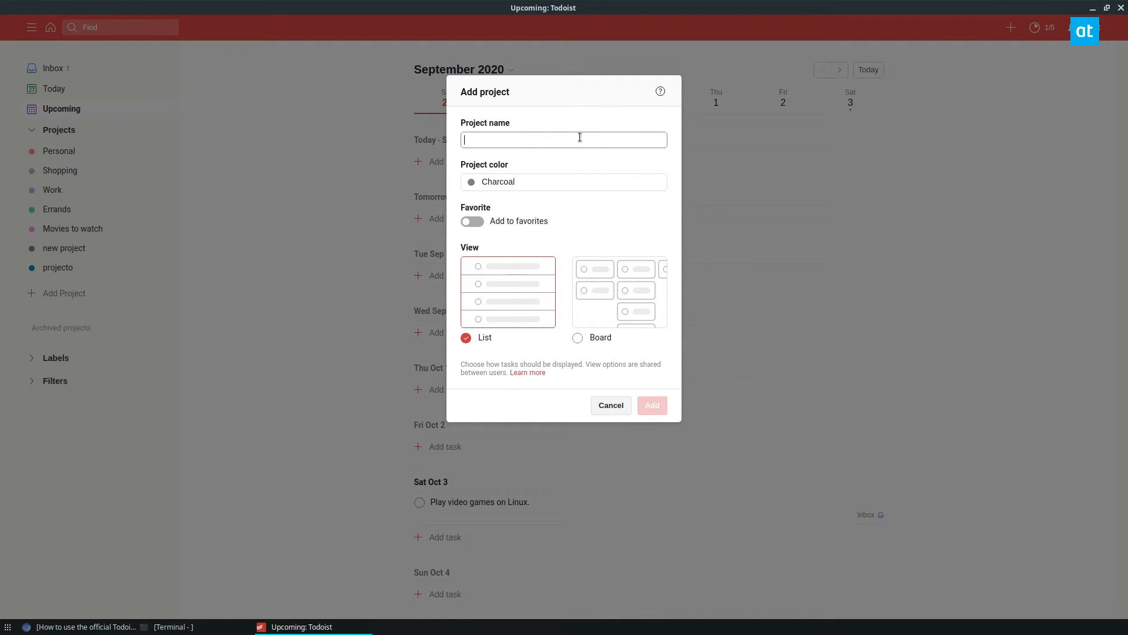
- Name the project 'Painting', choose Magenta, mark it favorite, and add it
type("Painting")
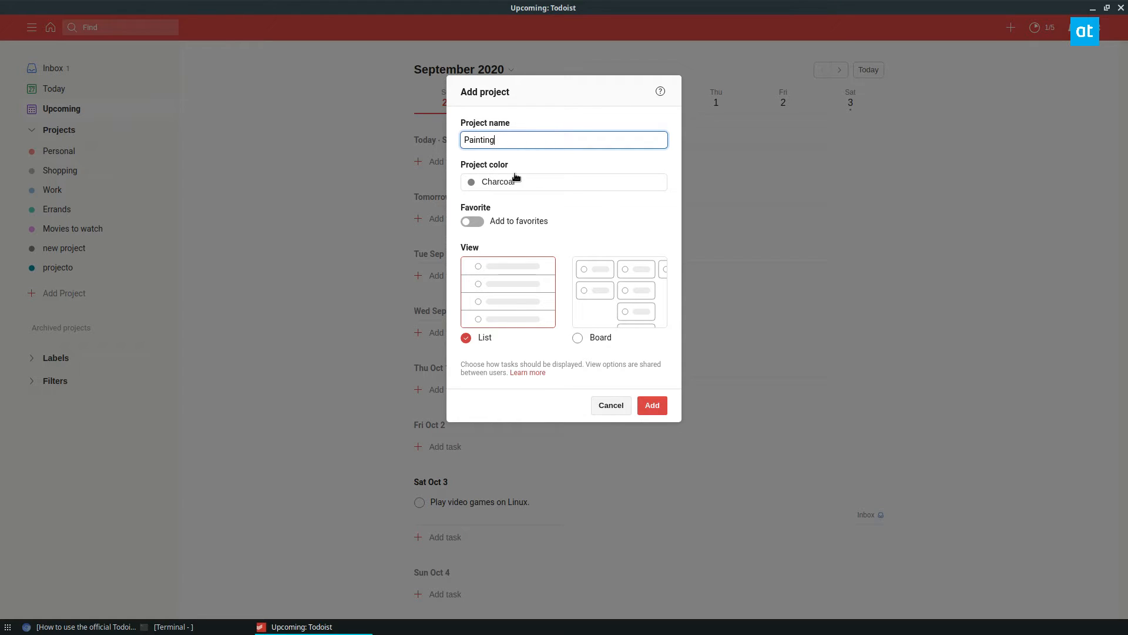
left_click(564, 182)
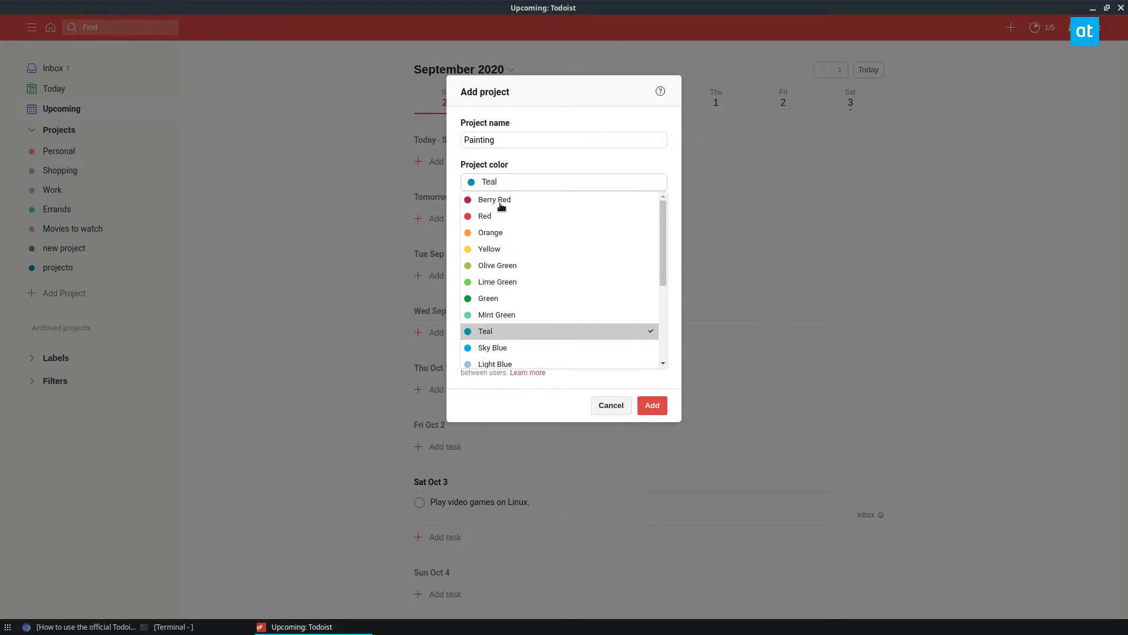
scroll("down", 3)
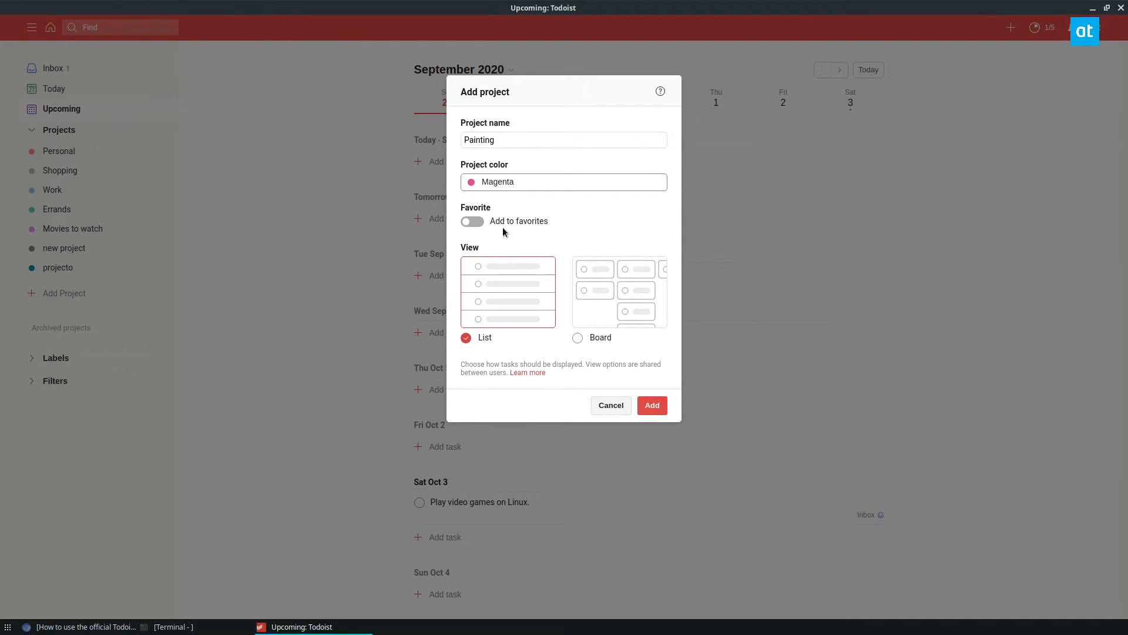
left_click(471, 221)
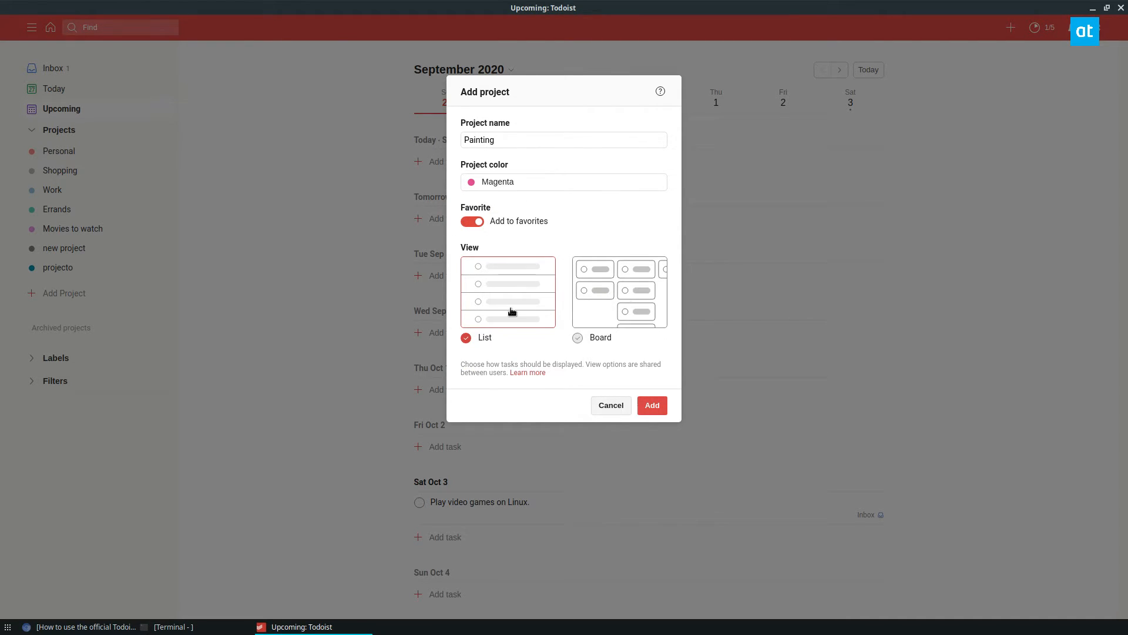
left_click(650, 404)
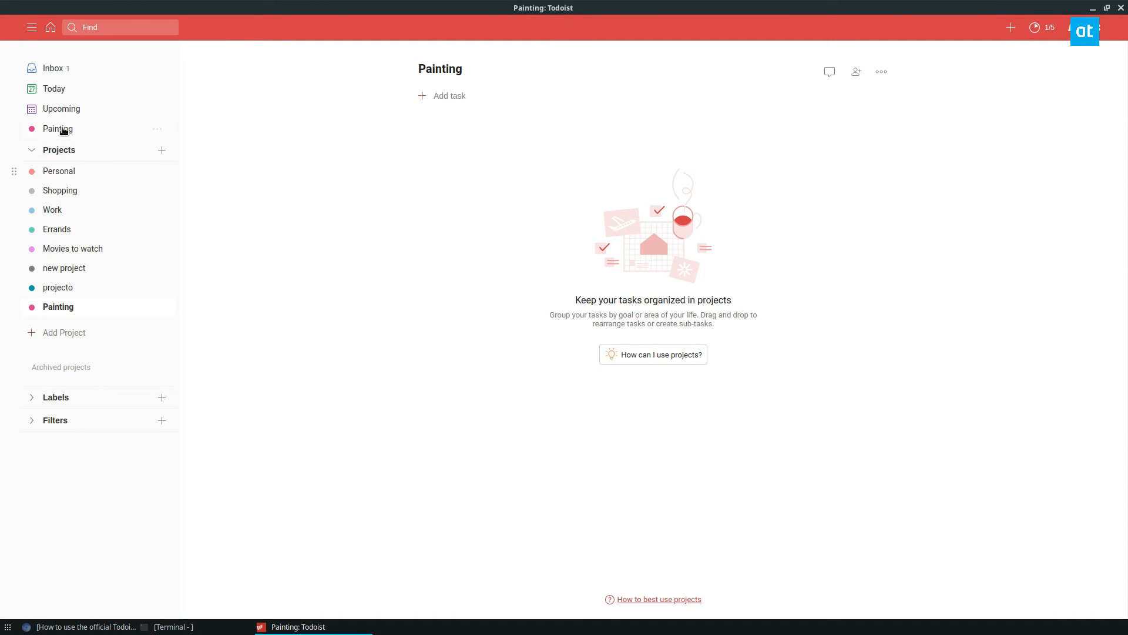
- Add 'Paint a lake.' and 'Buy supplies.' to Painting, then close the task details
left_click(450, 96)
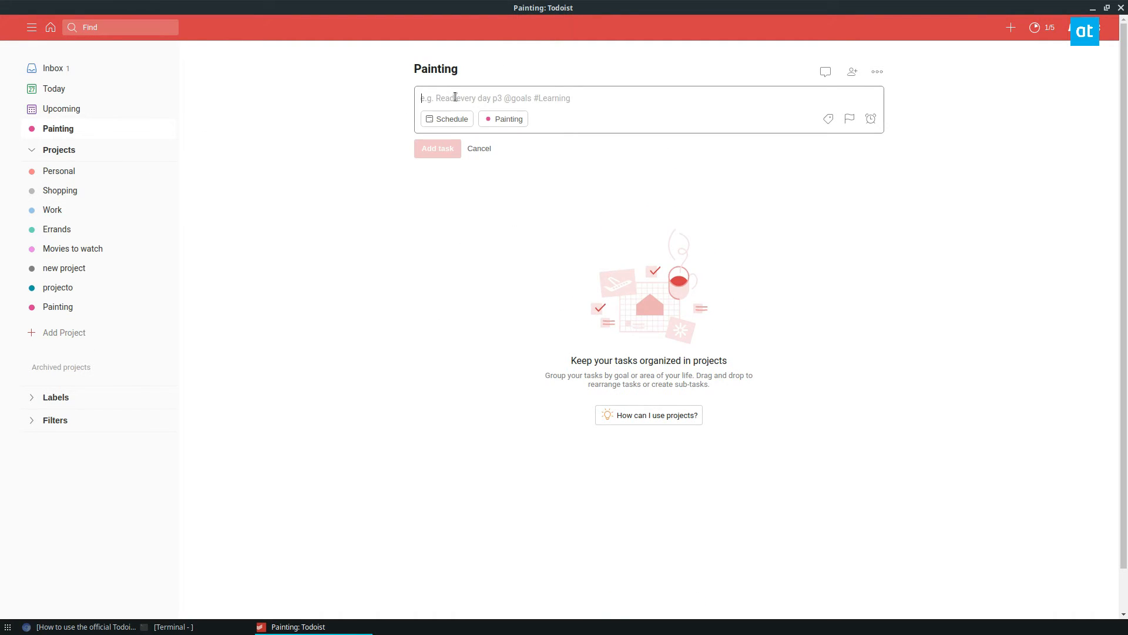
type("Paint a")
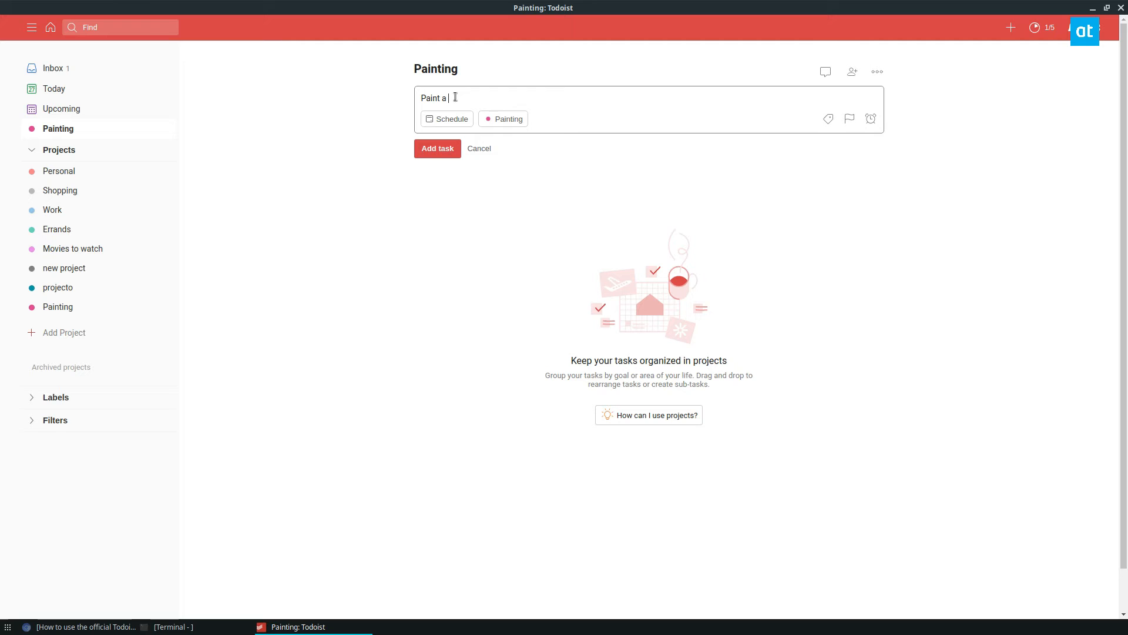
left_click(437, 148)
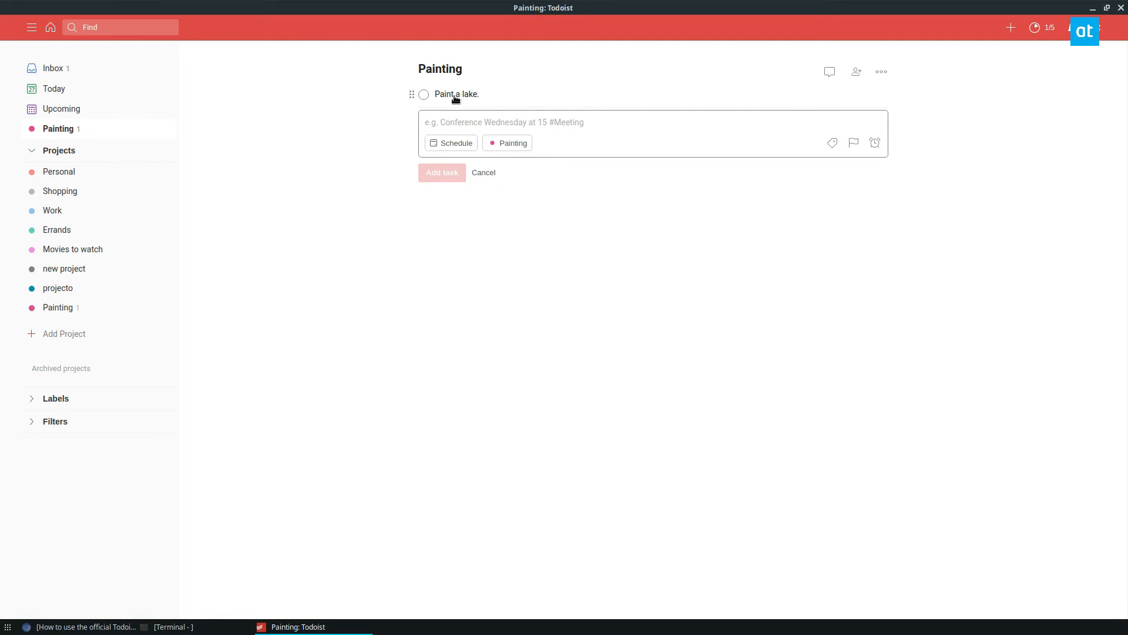
type("Buy sup")
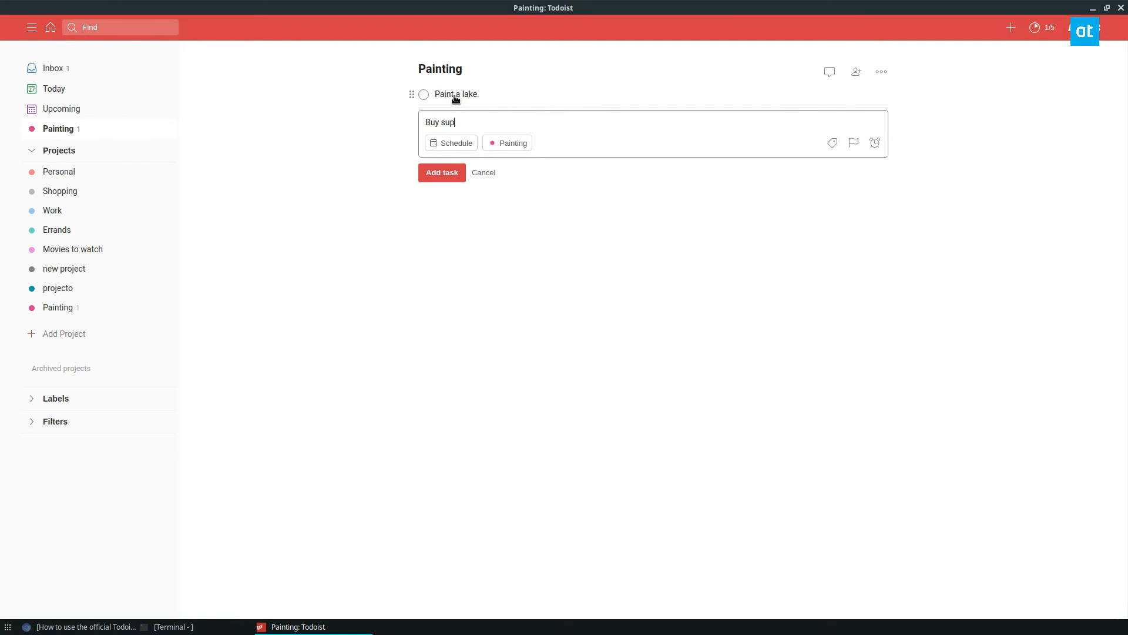
left_click(441, 173)
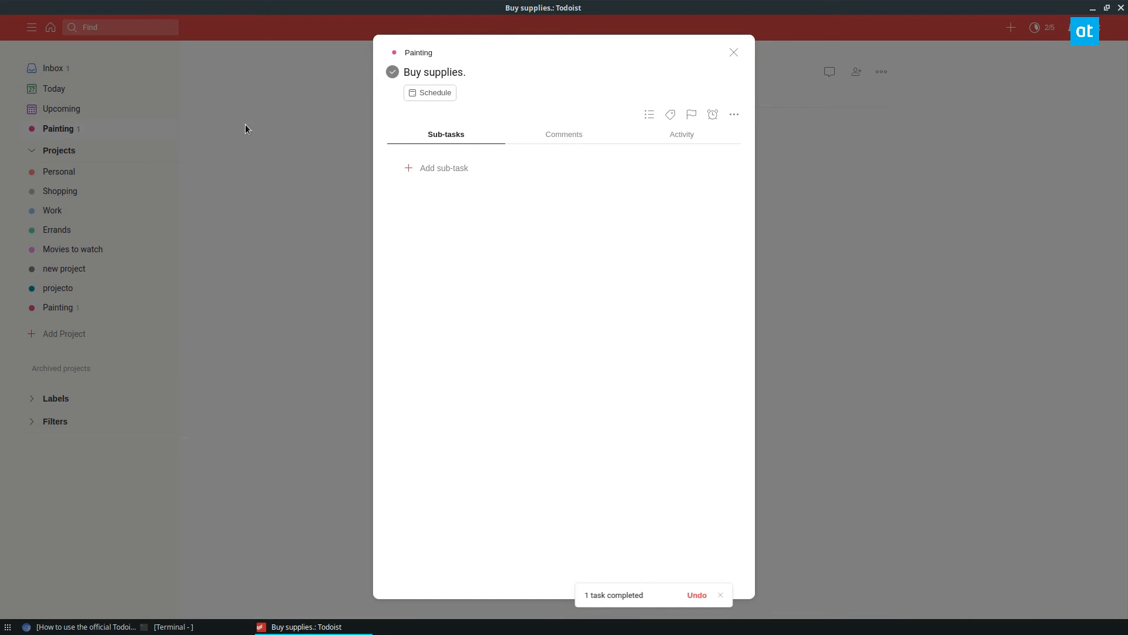
left_click(734, 51)
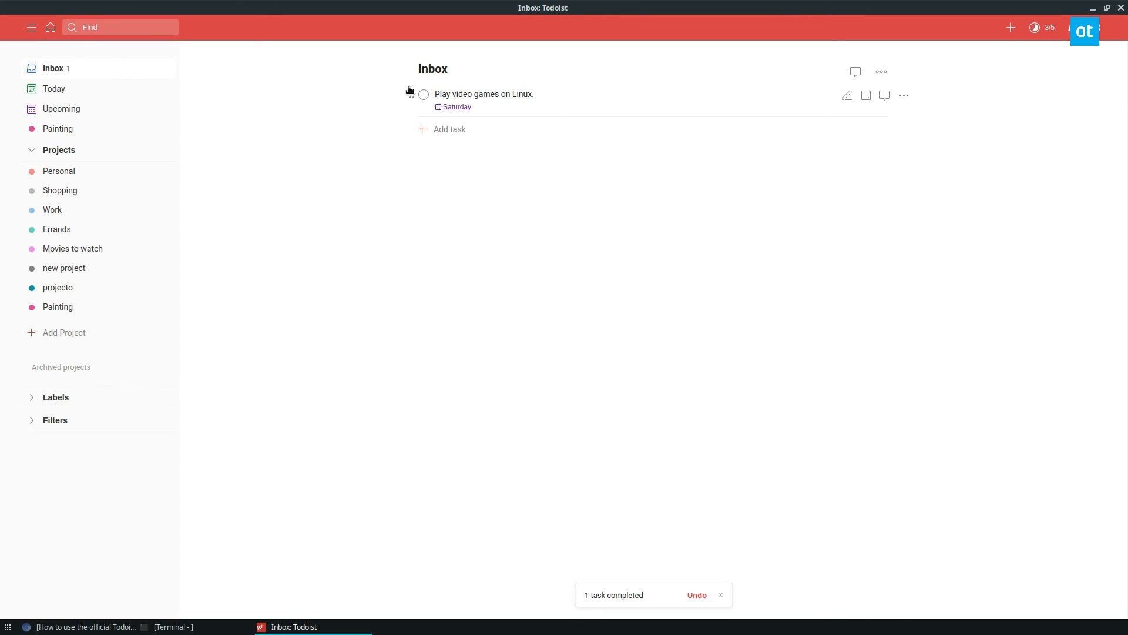
- Tick off 'Play video games on Linux.' in the Inbox
left_click(423, 94)
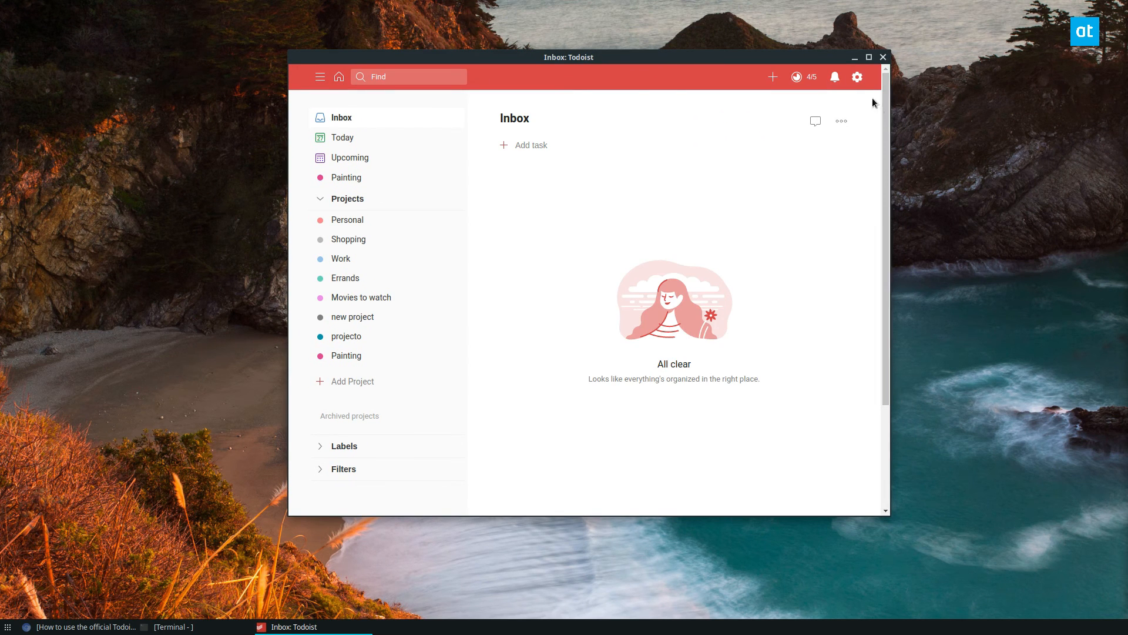
left_click(857, 77)
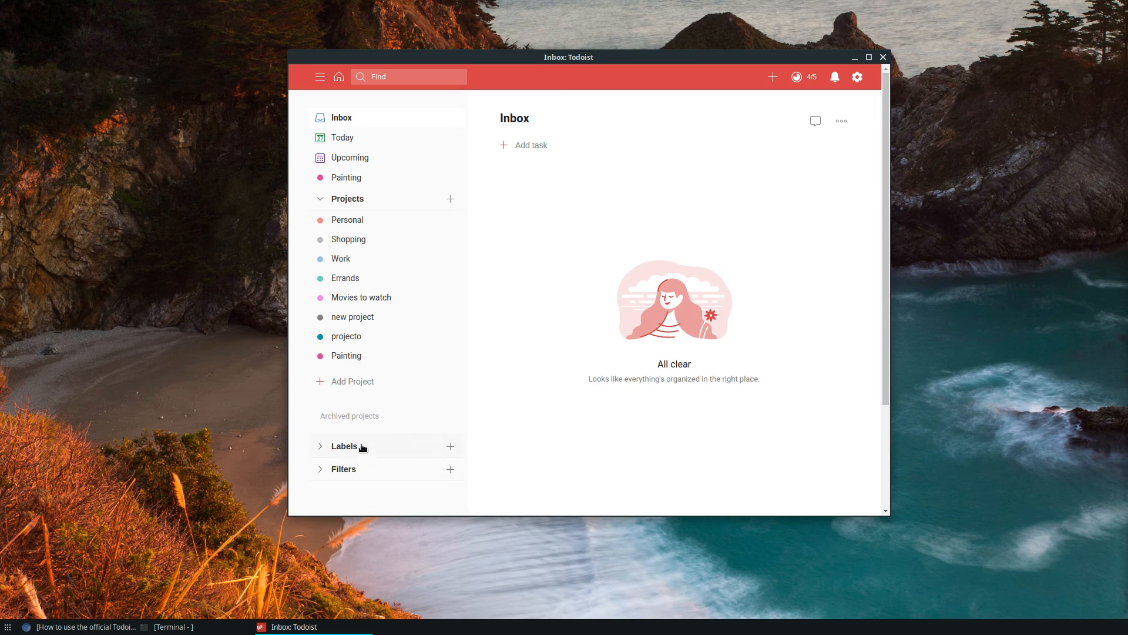
left_click(343, 445)
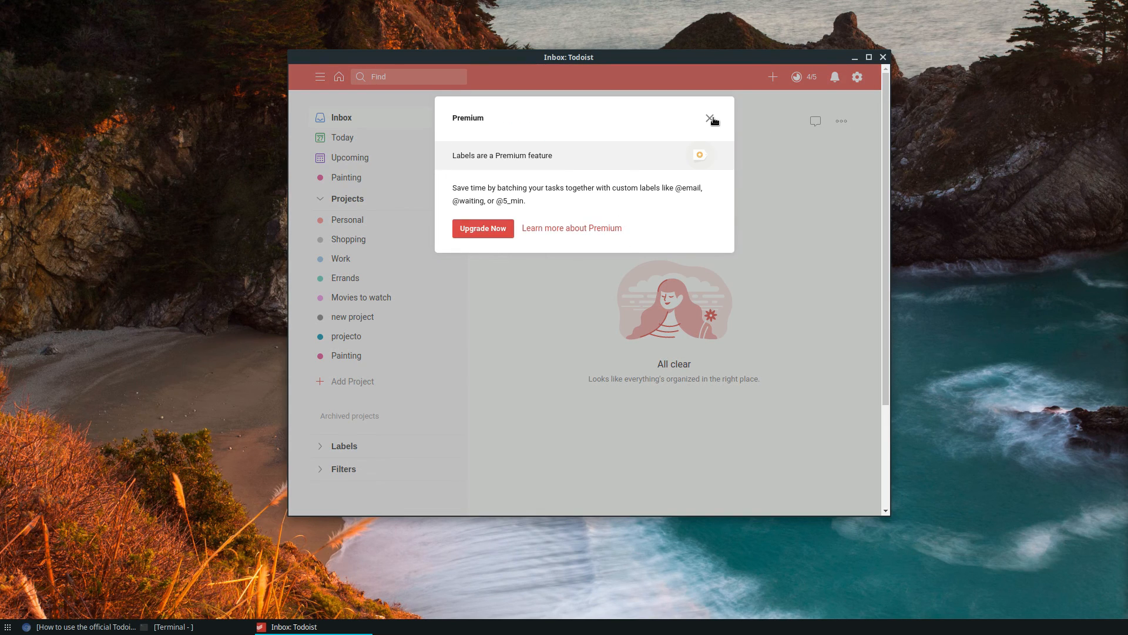
left_click(711, 120)
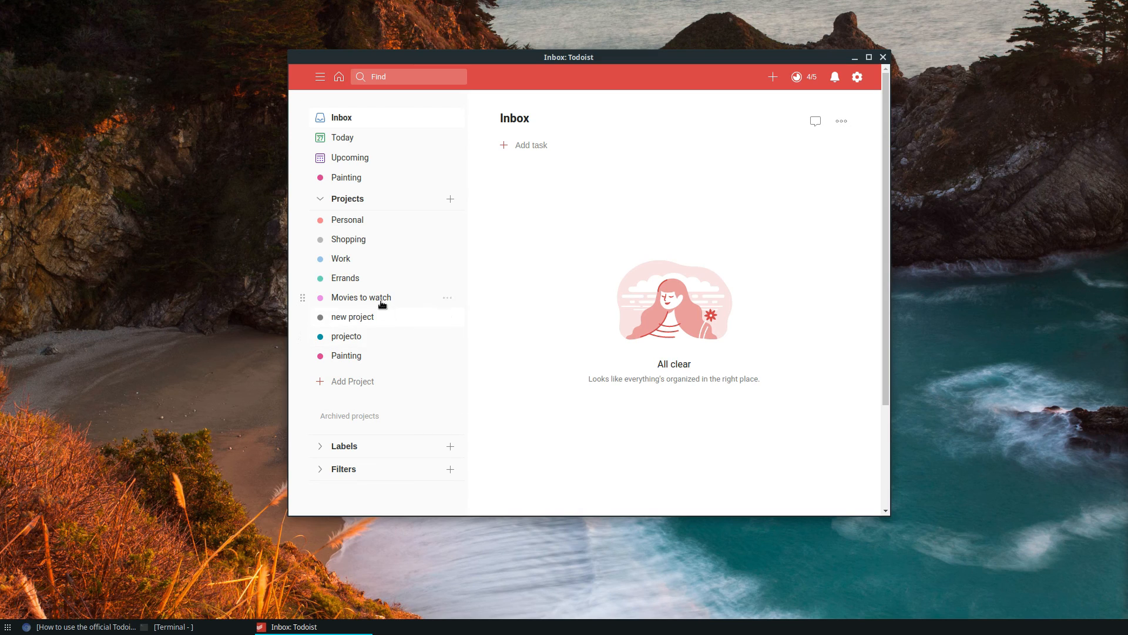
mouse_move(371, 300)
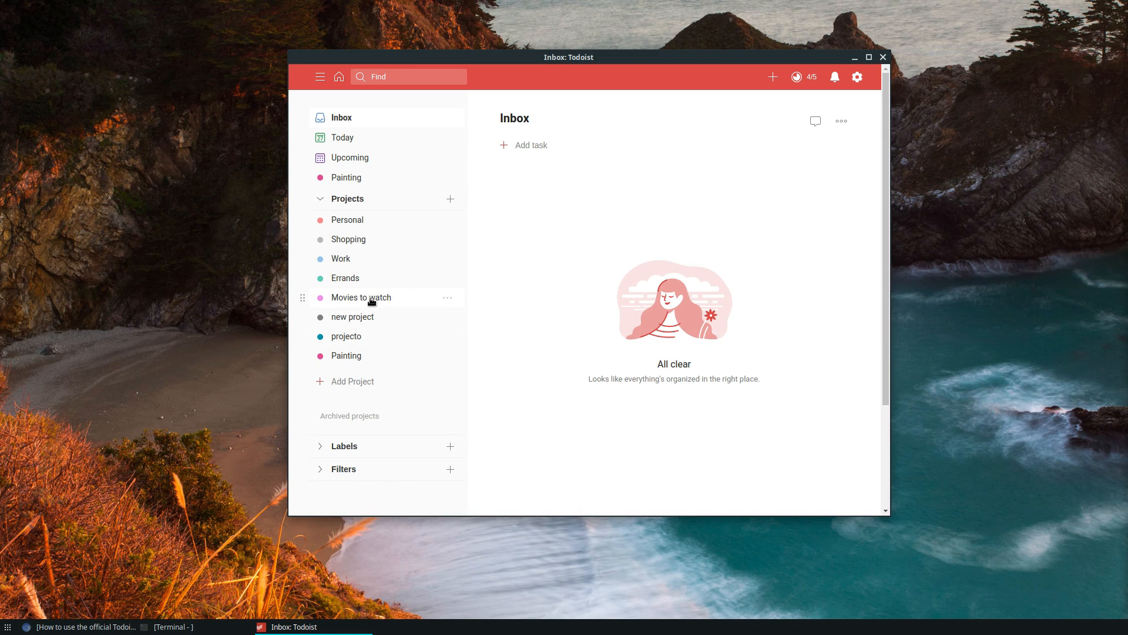
mouse_move(805, 299)
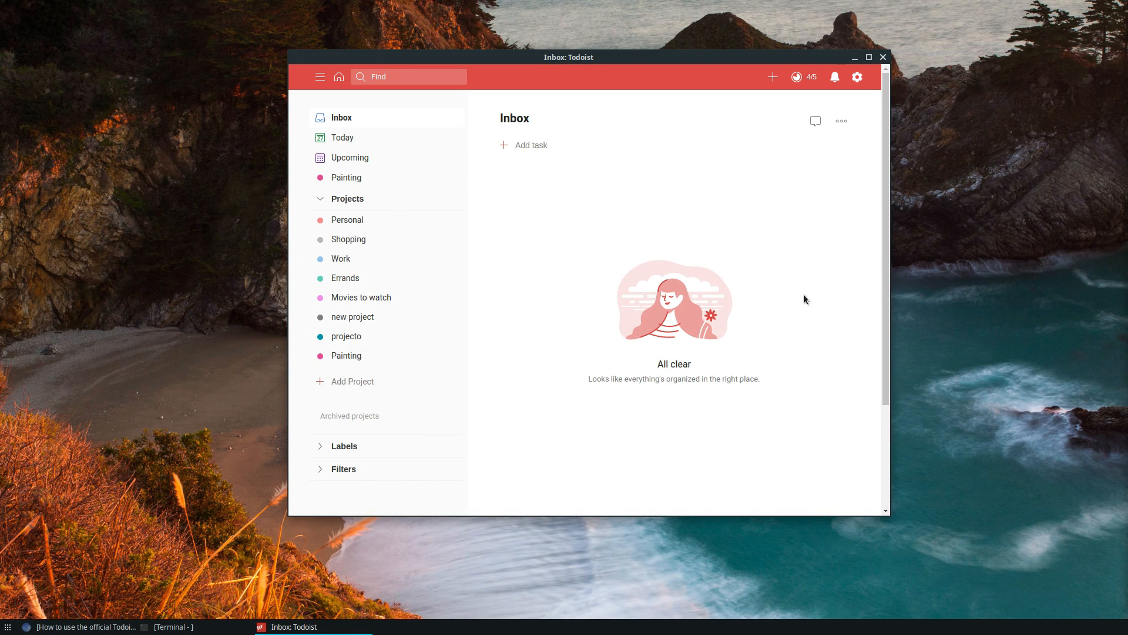
mouse_move(944, 345)
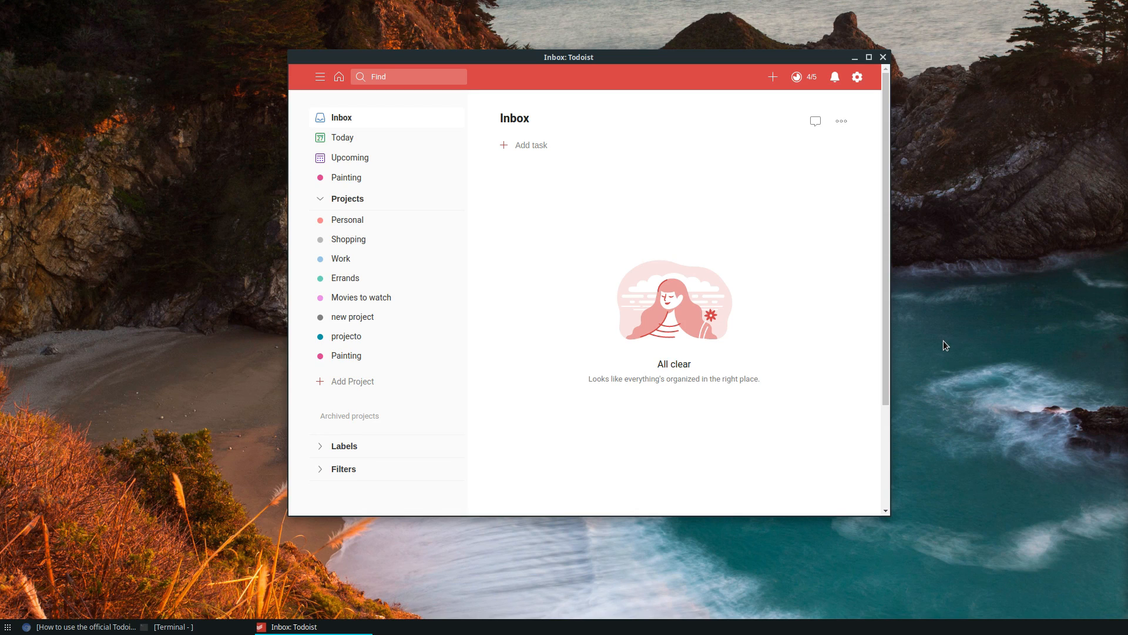
mouse_move(971, 343)
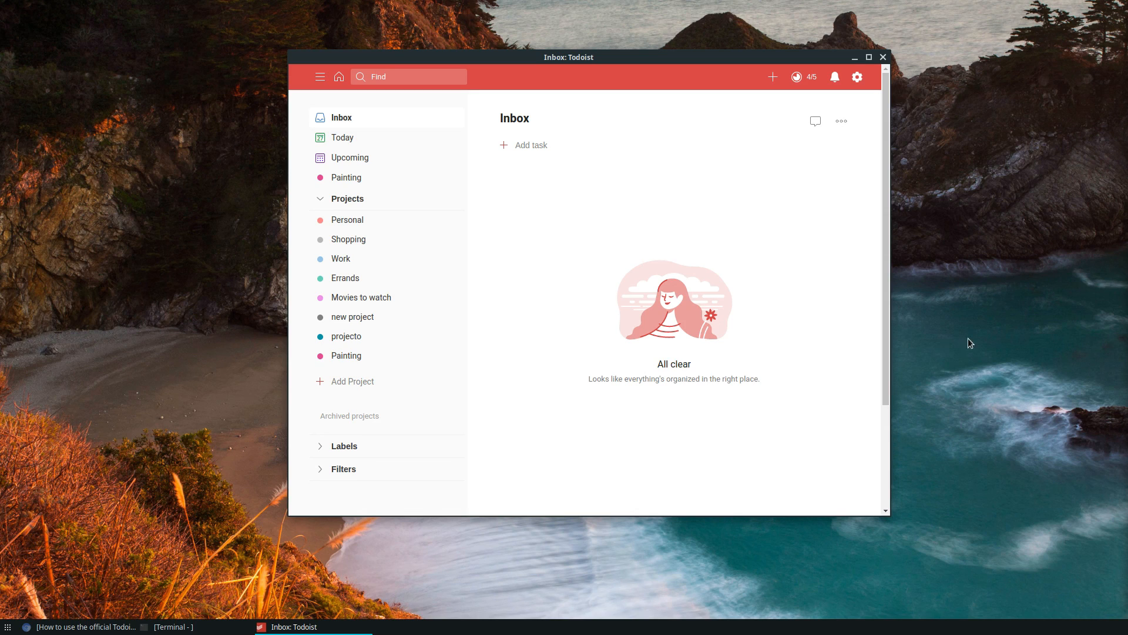